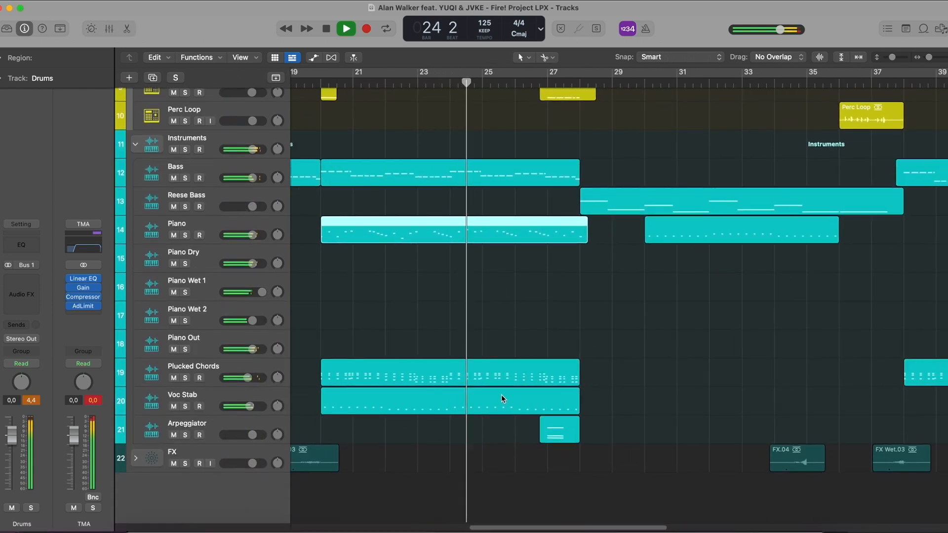
- Reveal the volume, clap bypass and hi-hat cutoff automation lanes on the Acapella and drum tracks
{"action": "double_click", "coordinate": [450, 373]}
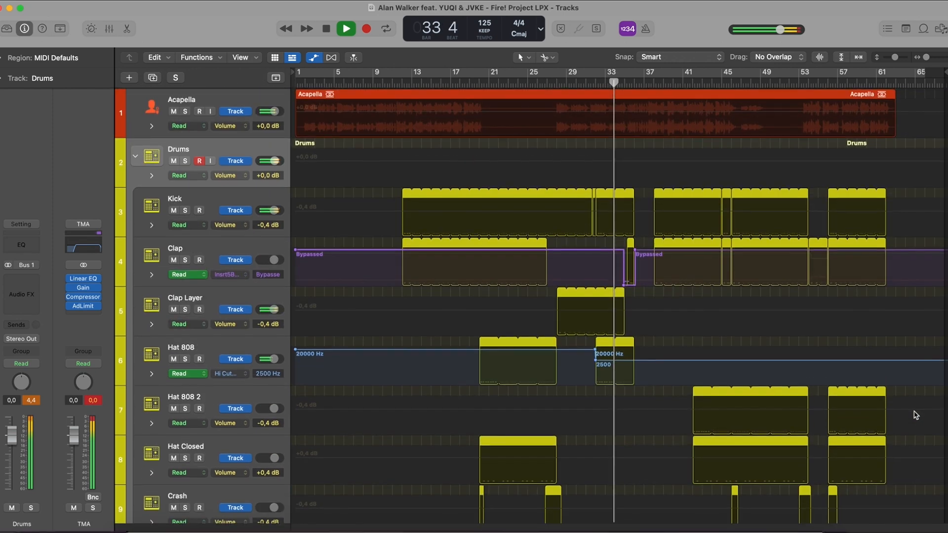
- Review the Kick track's Quick Sampler, then show the full mixer with every channel strip
{"action": "left_click", "coordinate": [108, 28]}
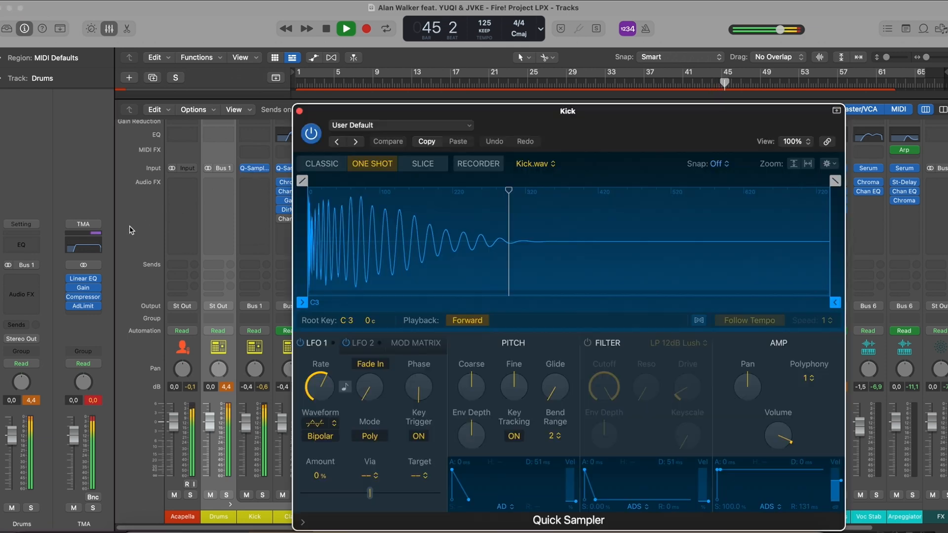
{"action": "left_click", "coordinate": [299, 110]}
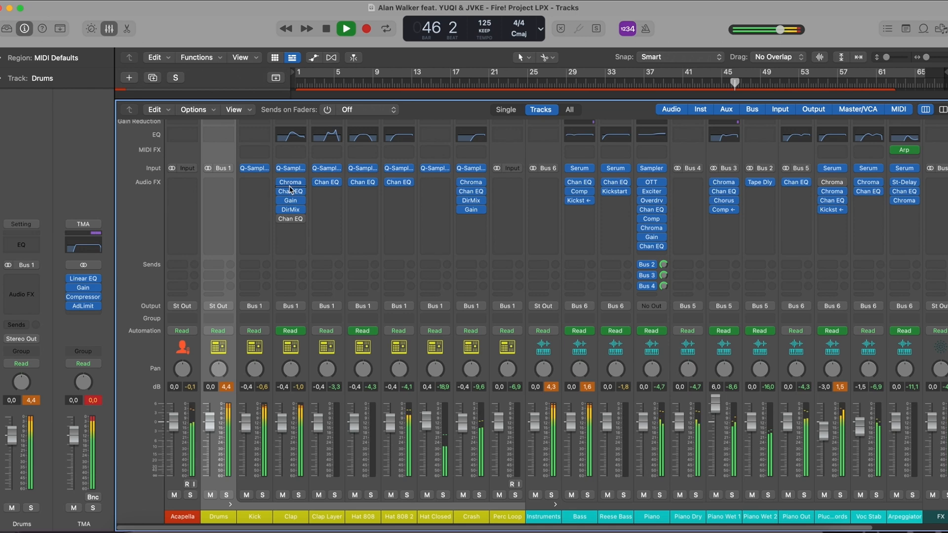